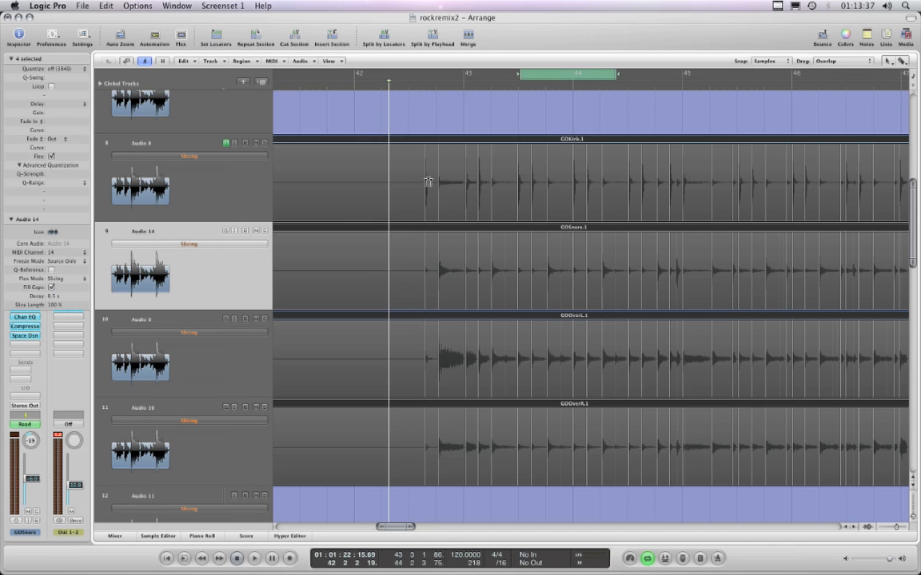
{"action": "mouse_move", "coordinate": [238, 255]}
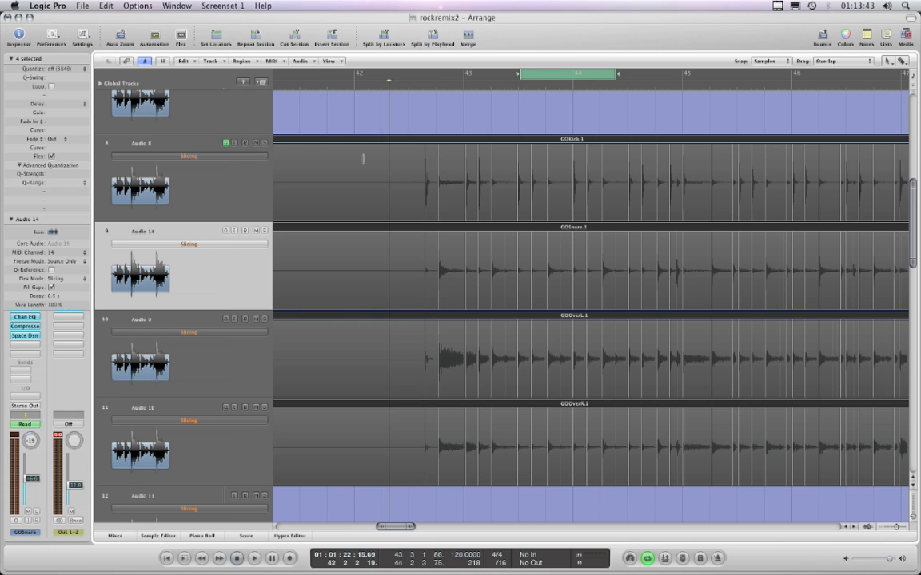
{"action": "mouse_move", "coordinate": [437, 156]}
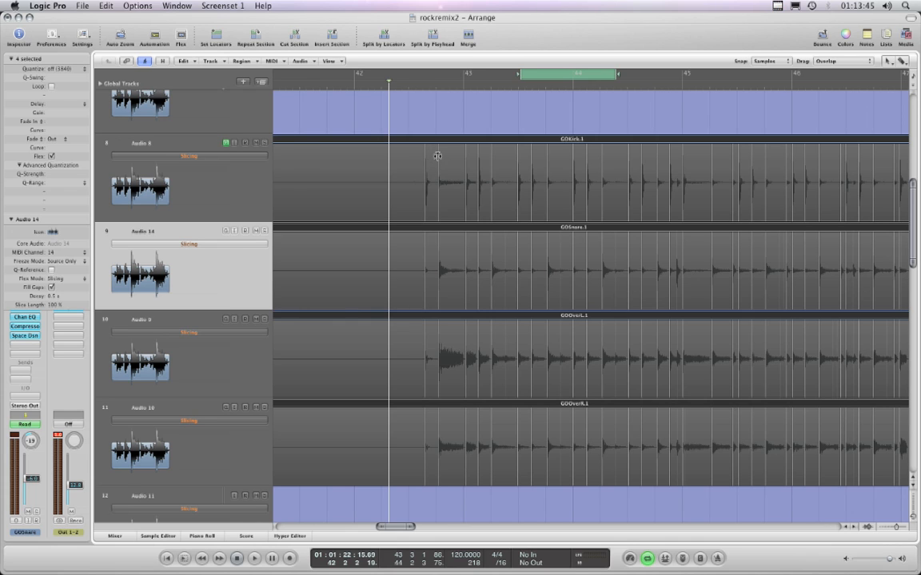
{"action": "mouse_move", "coordinate": [434, 158]}
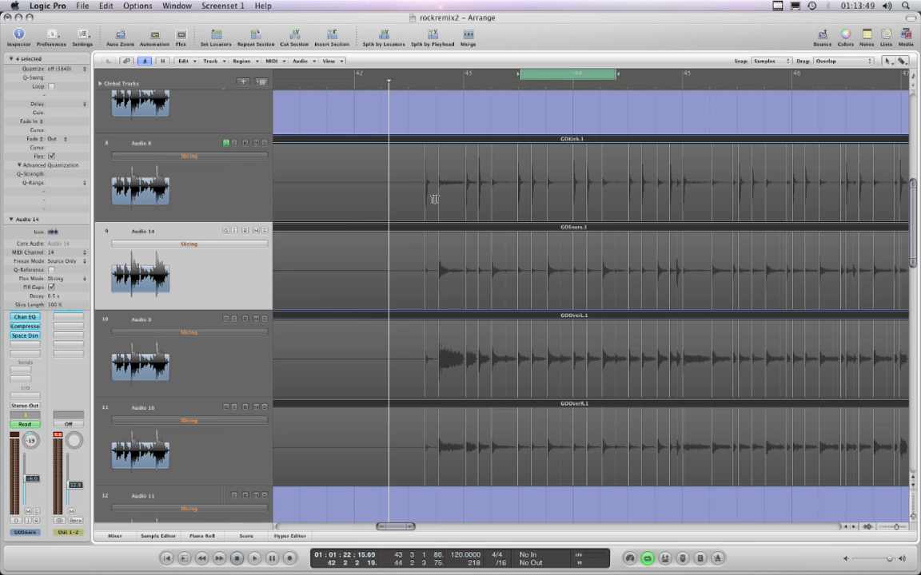
{"action": "mouse_move", "coordinate": [435, 191]}
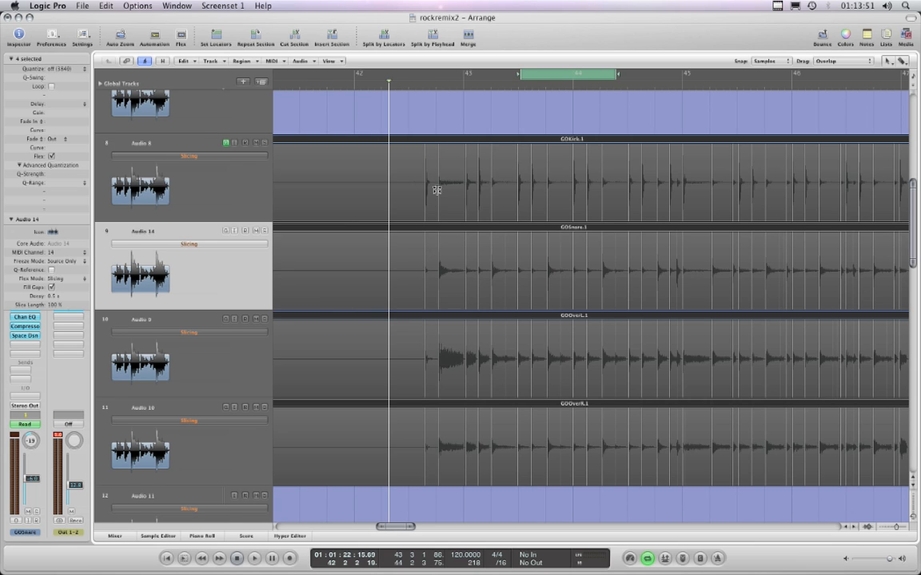
{"action": "mouse_move", "coordinate": [439, 164]}
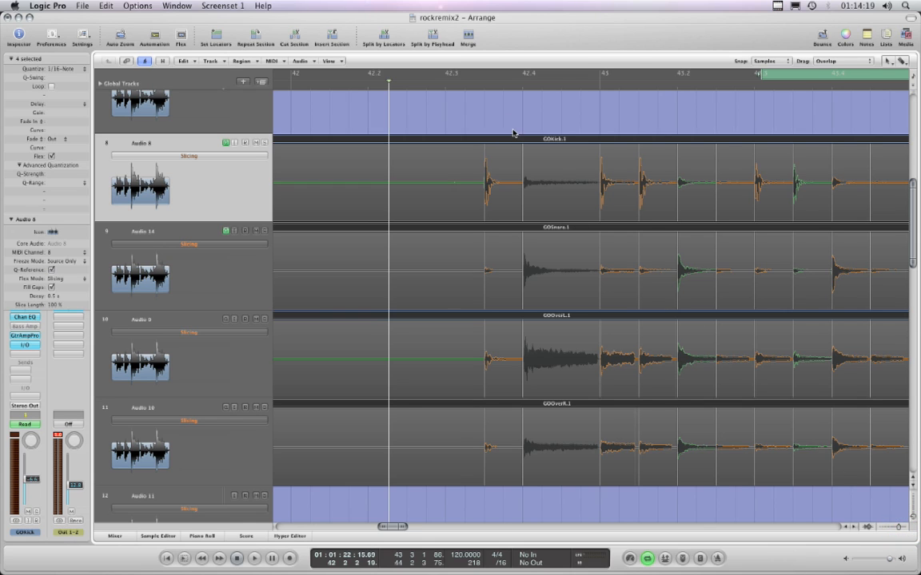
{"action": "mouse_move", "coordinate": [683, 162]}
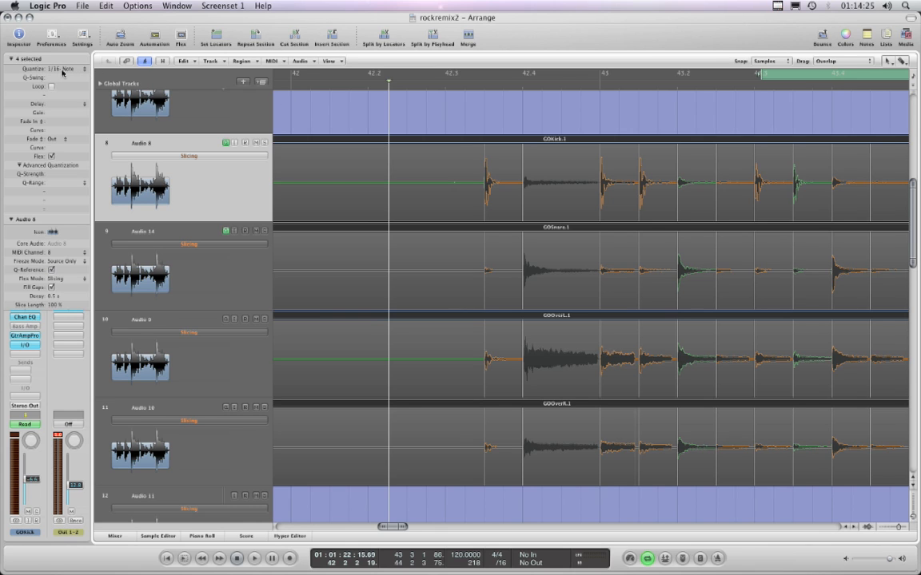
{"action": "mouse_move", "coordinate": [86, 75]}
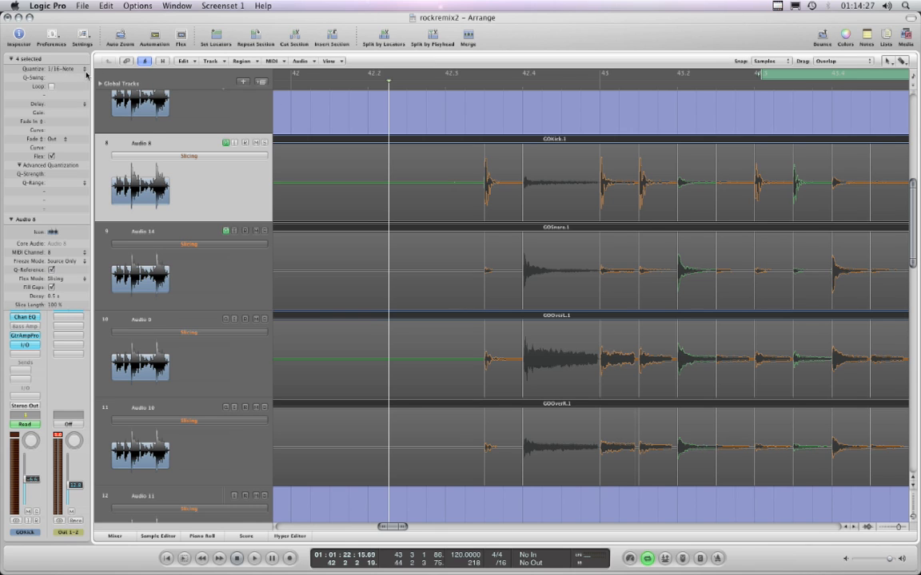
Step: Set the Region Inspector quantize value to 1/12-Note for the four flexed drum regions
{"action": "left_click", "coordinate": [60, 69]}
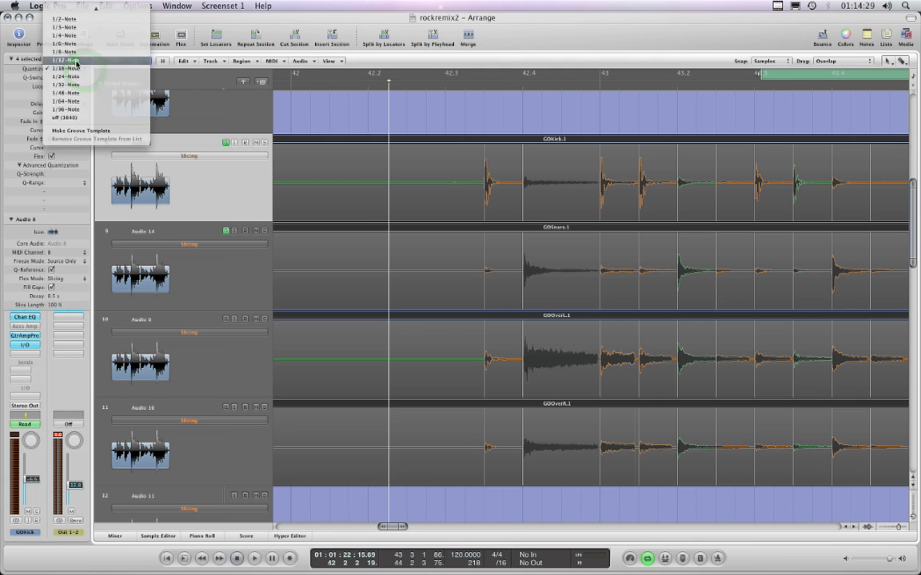
{"action": "left_click", "coordinate": [65, 68]}
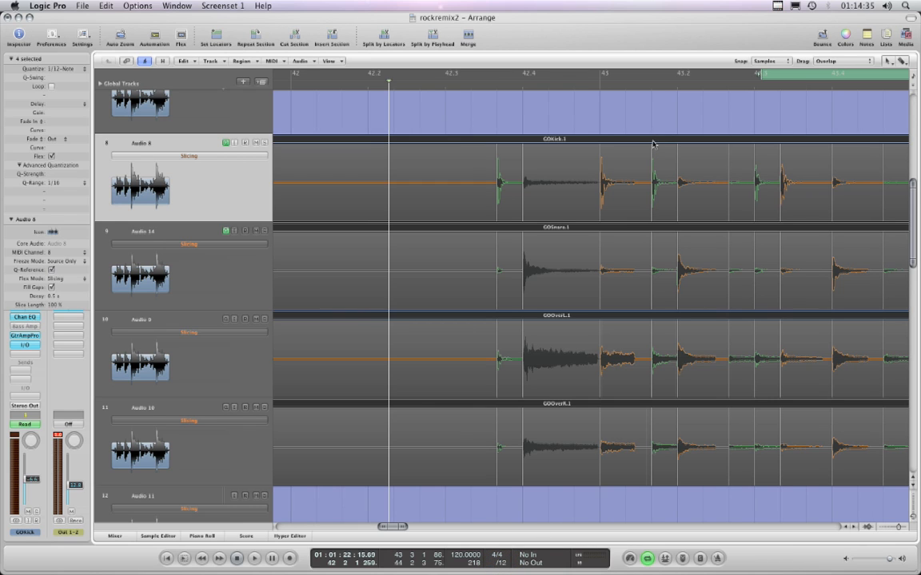
{"action": "mouse_move", "coordinate": [488, 448]}
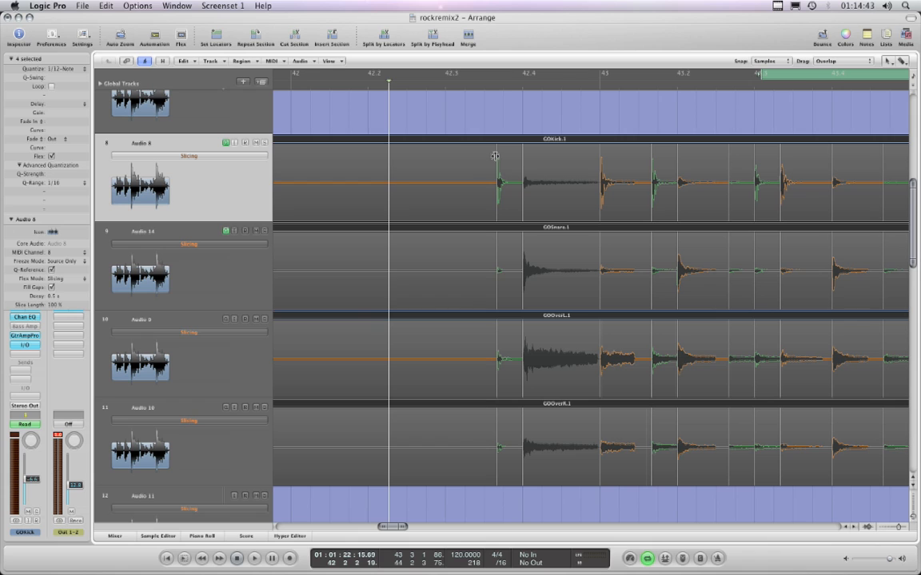
{"action": "mouse_move", "coordinate": [236, 241]}
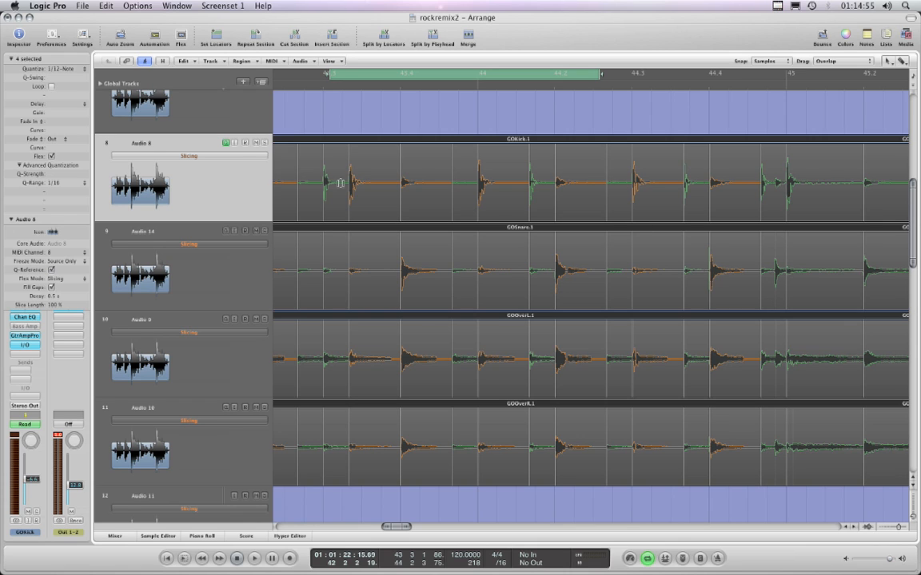
{"action": "mouse_move", "coordinate": [696, 181]}
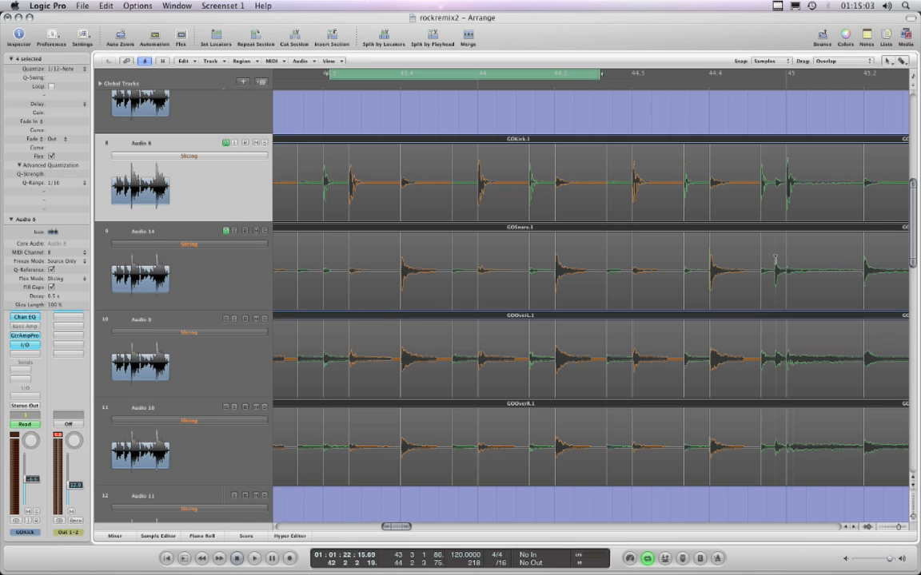
Step: Set the drum regions' Quantize to off (3840), restoring their original timing
{"action": "left_click", "coordinate": [48, 69]}
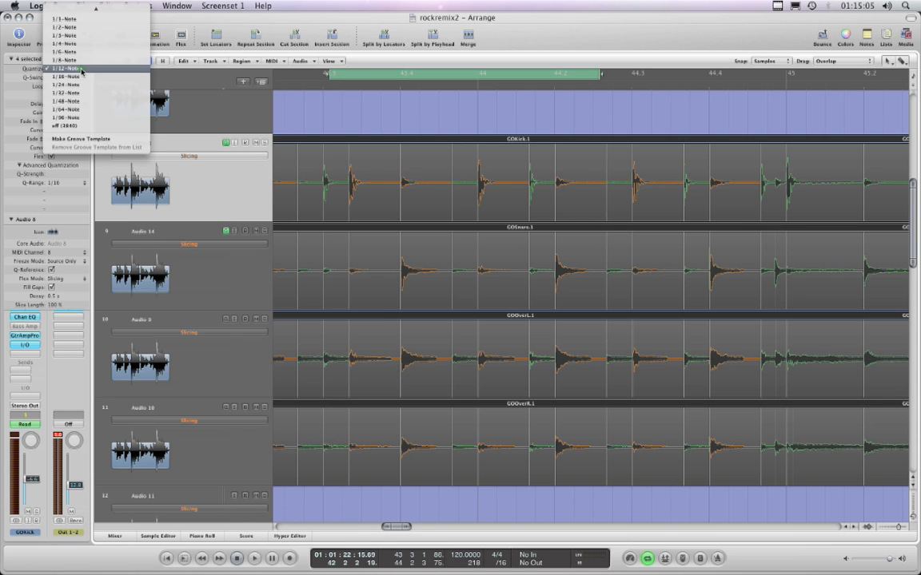
{"action": "left_click", "coordinate": [64, 125]}
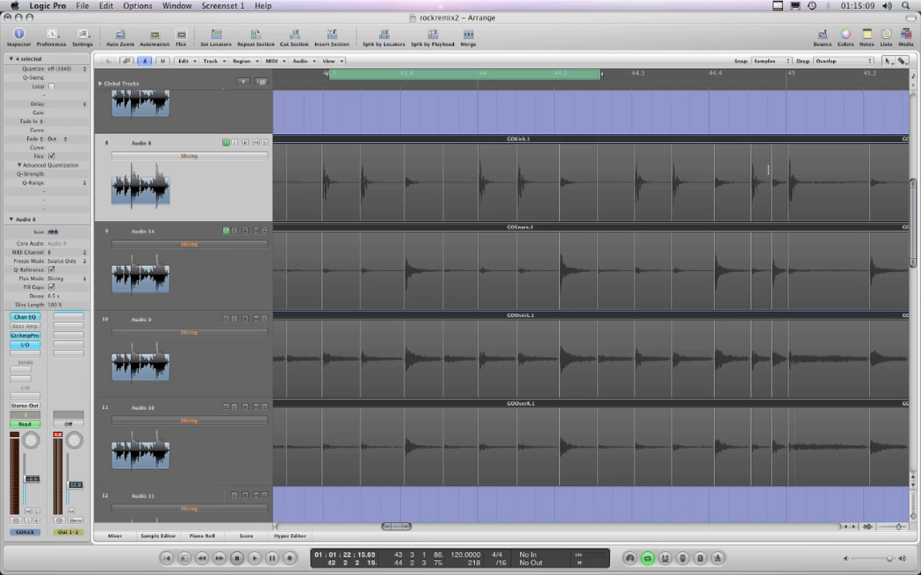
{"action": "mouse_move", "coordinate": [725, 341]}
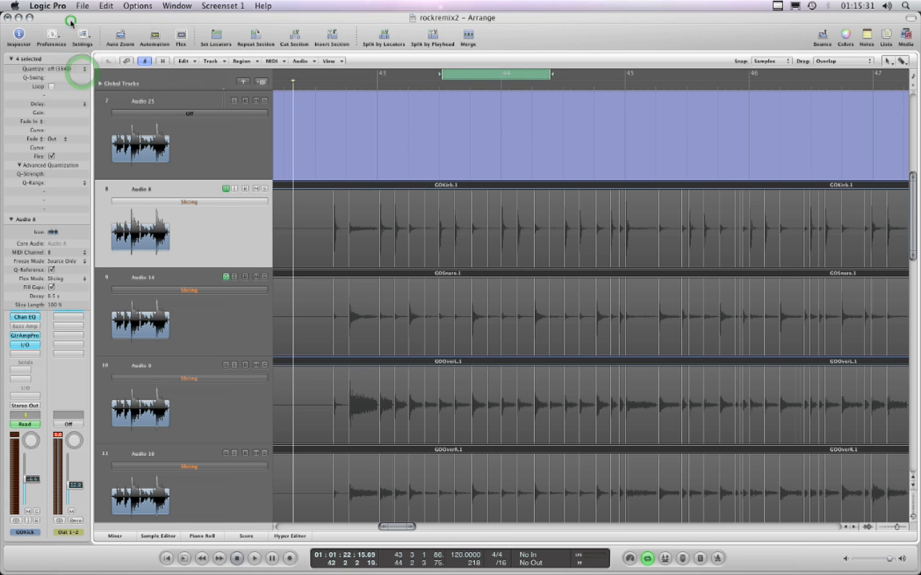
Step: Zoom in on the kick and snare waveforms, keep quantize off, and select the Pointer Tool
{"action": "left_click", "coordinate": [60, 68]}
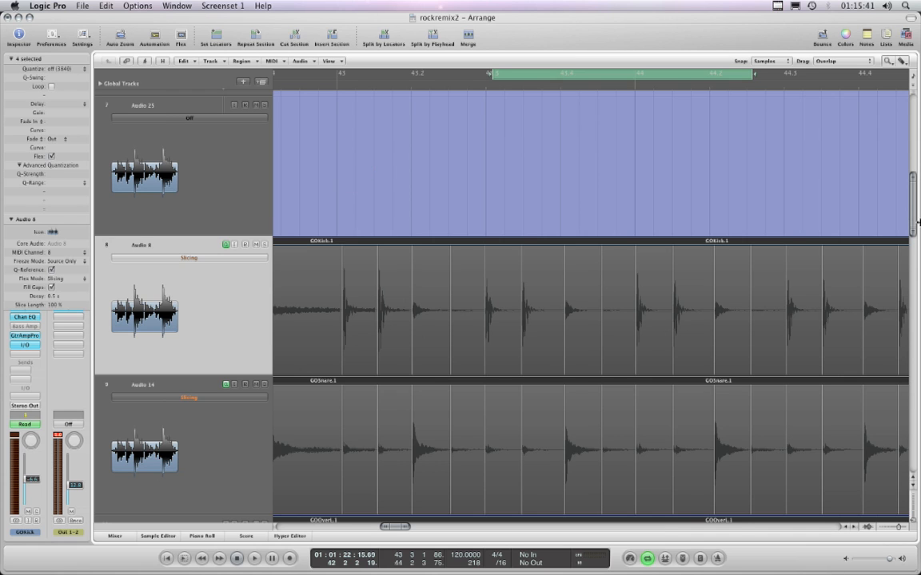
{"action": "scroll", "scroll_direction": "down", "scroll_amount": 3}
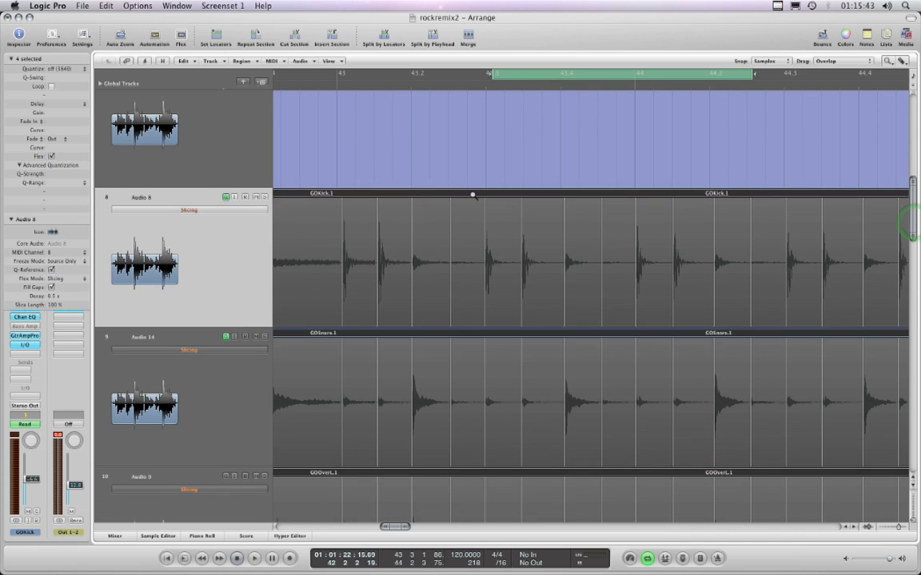
{"action": "mouse_move", "coordinate": [259, 144]}
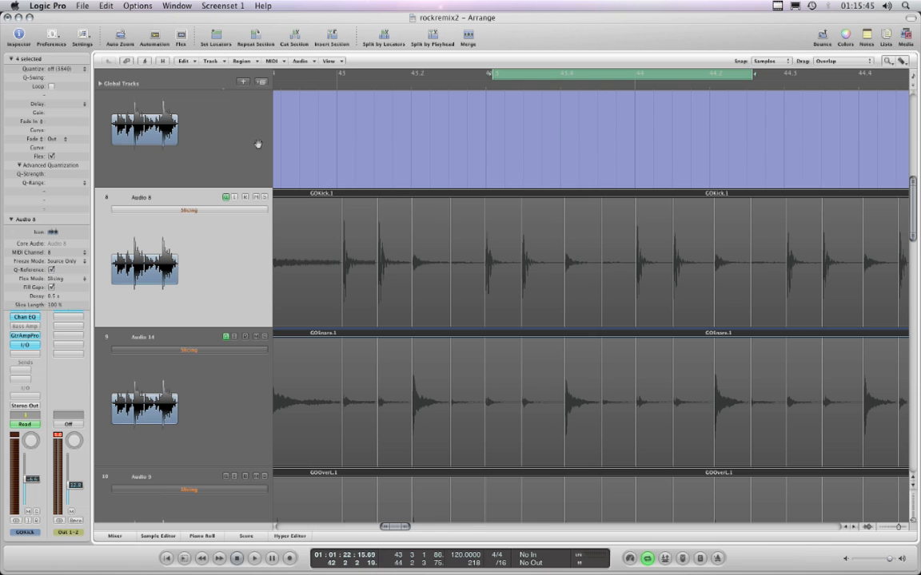
{"action": "left_click", "coordinate": [64, 68]}
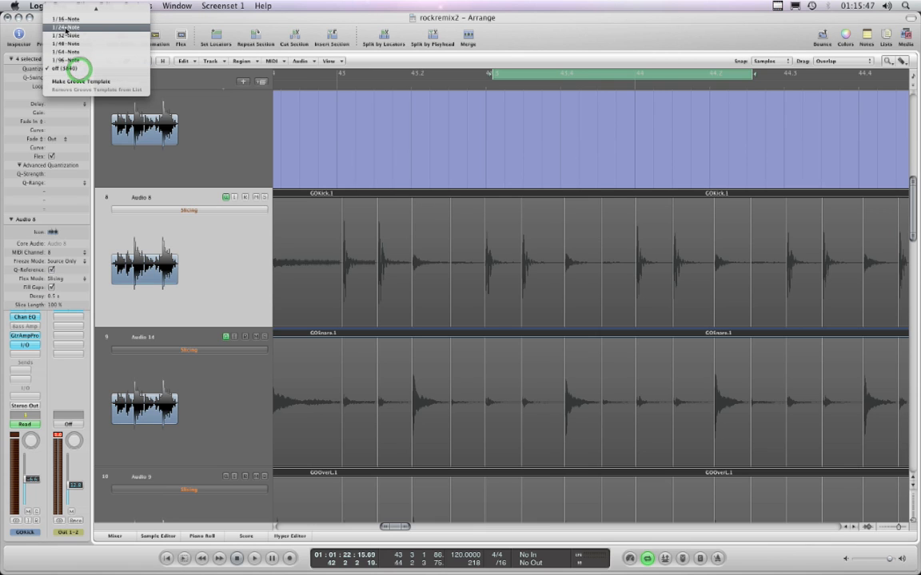
{"action": "left_click", "coordinate": [66, 18]}
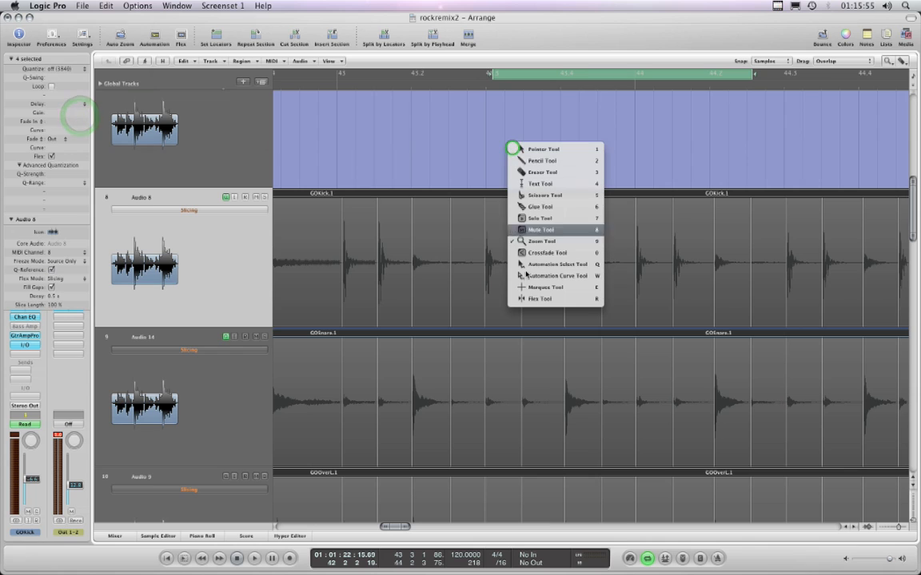
{"action": "mouse_move", "coordinate": [543, 149]}
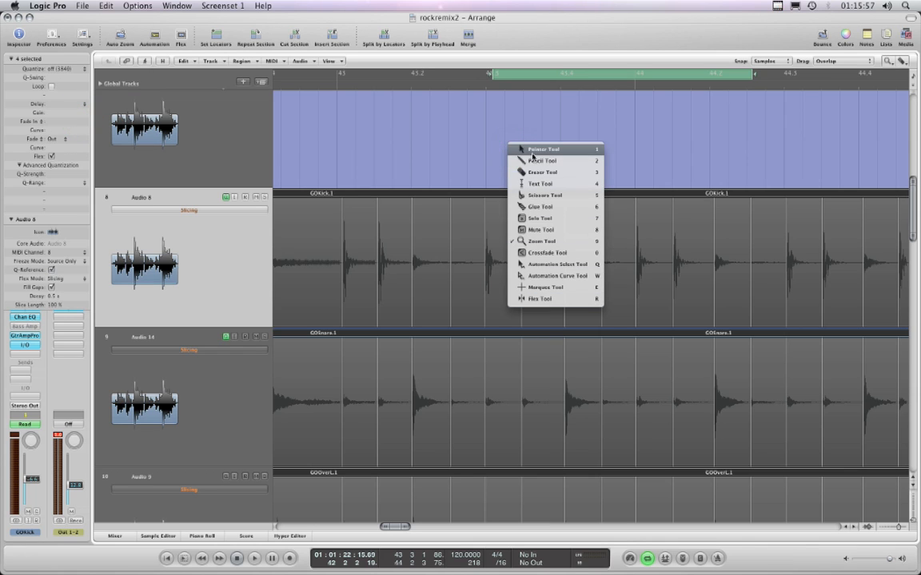
{"action": "left_click", "coordinate": [543, 149]}
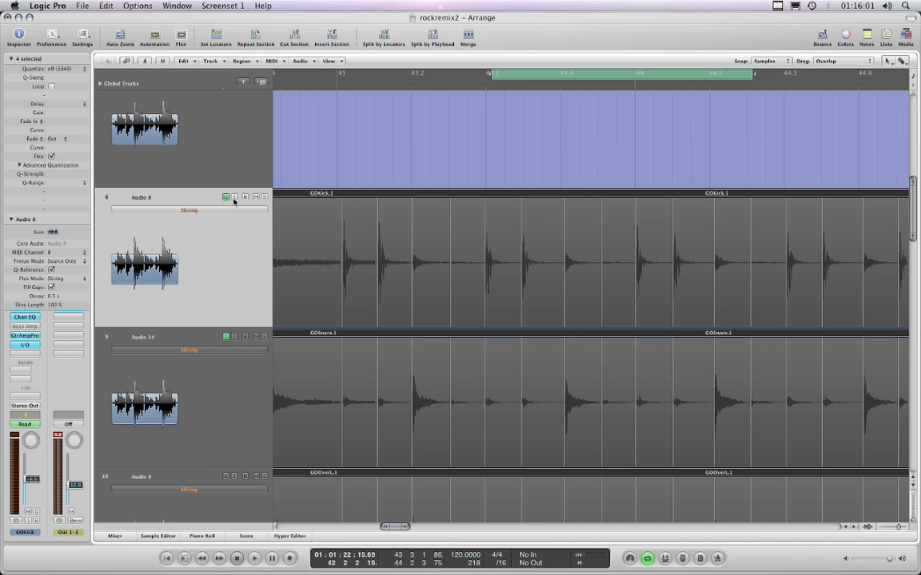
{"action": "mouse_move", "coordinate": [521, 218]}
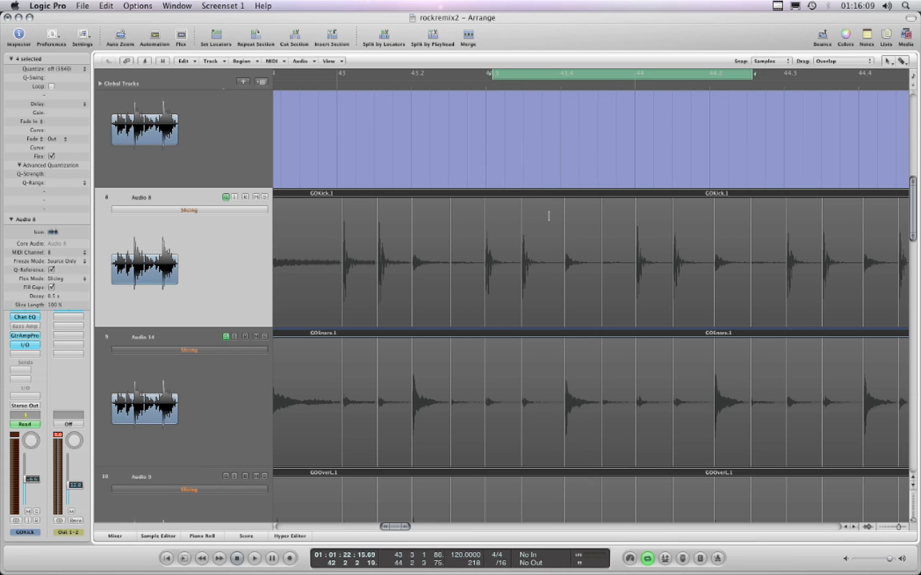
Step: Add a flex marker partway through the kick region and set Quantize to 1/16-Note
{"action": "left_click", "coordinate": [549, 215]}
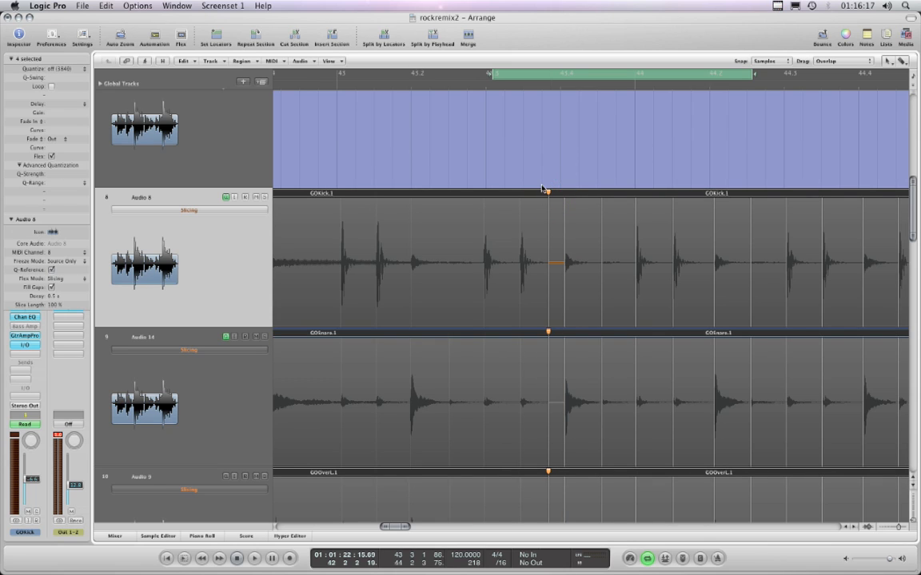
{"action": "mouse_move", "coordinate": [83, 76]}
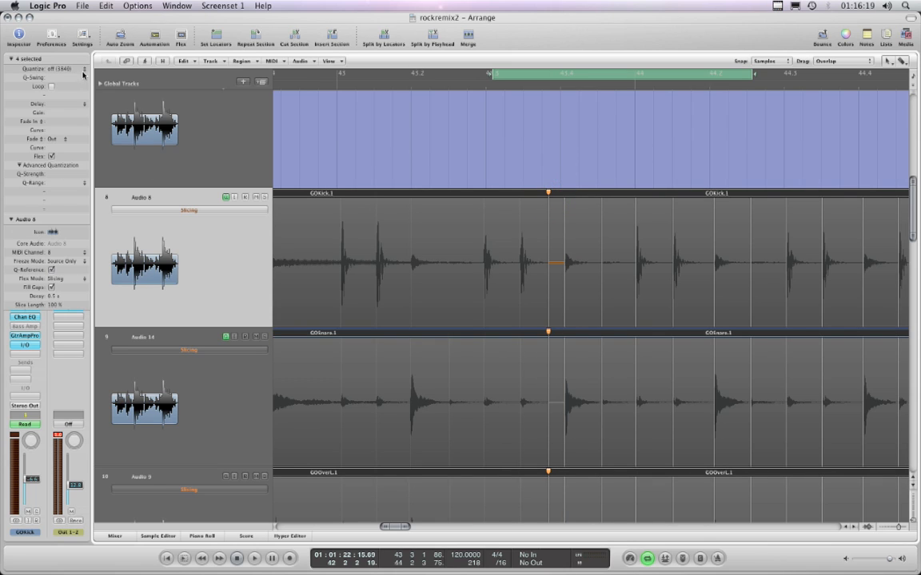
{"action": "left_click", "coordinate": [60, 69]}
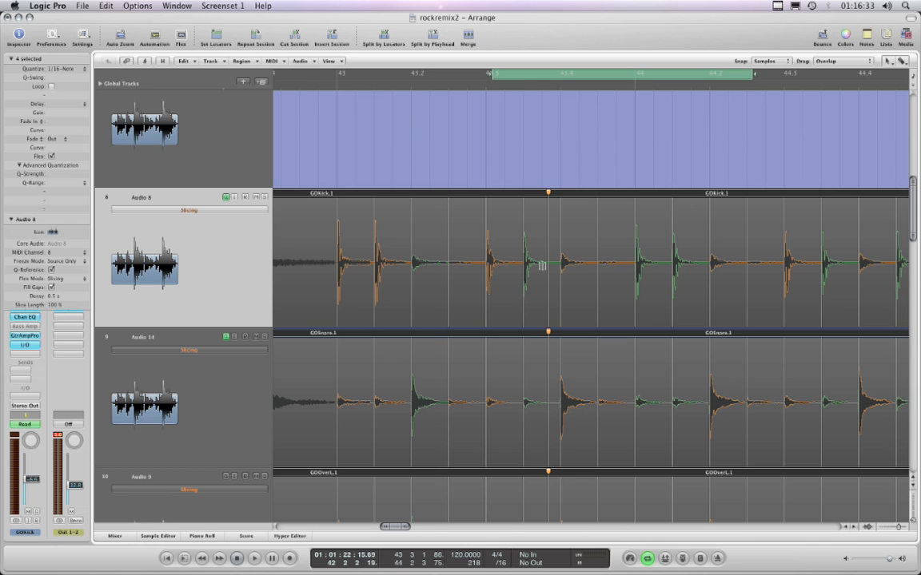
{"action": "mouse_move", "coordinate": [549, 223]}
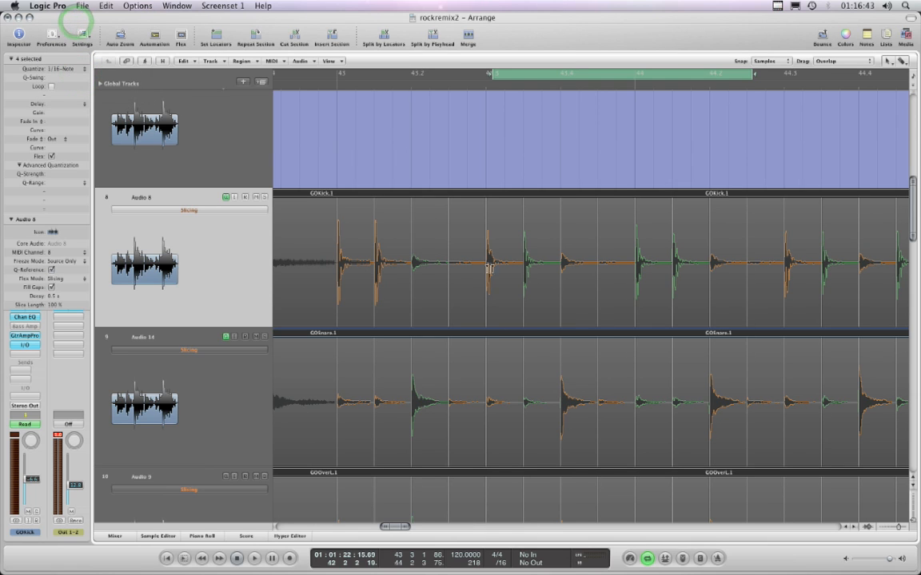
{"action": "mouse_move", "coordinate": [570, 279]}
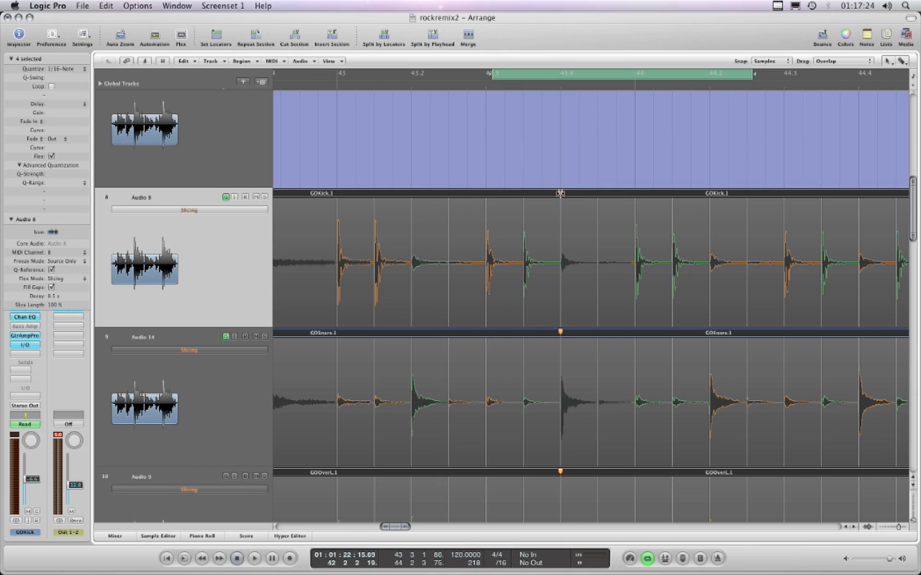
Step: Delete the mid-region flex markers on the kick and snare regions with the Pointer tool
{"action": "right_click", "coordinate": [560, 193]}
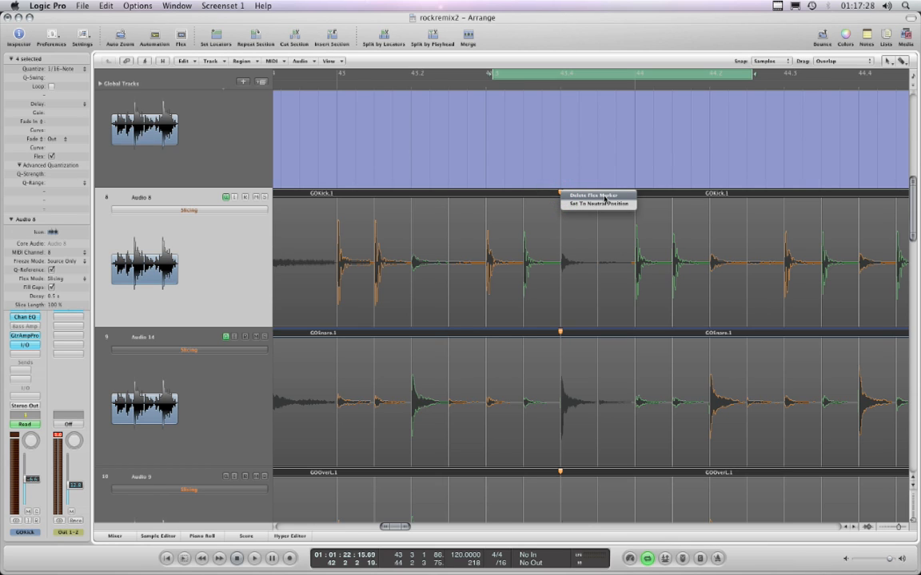
{"action": "mouse_move", "coordinate": [579, 228]}
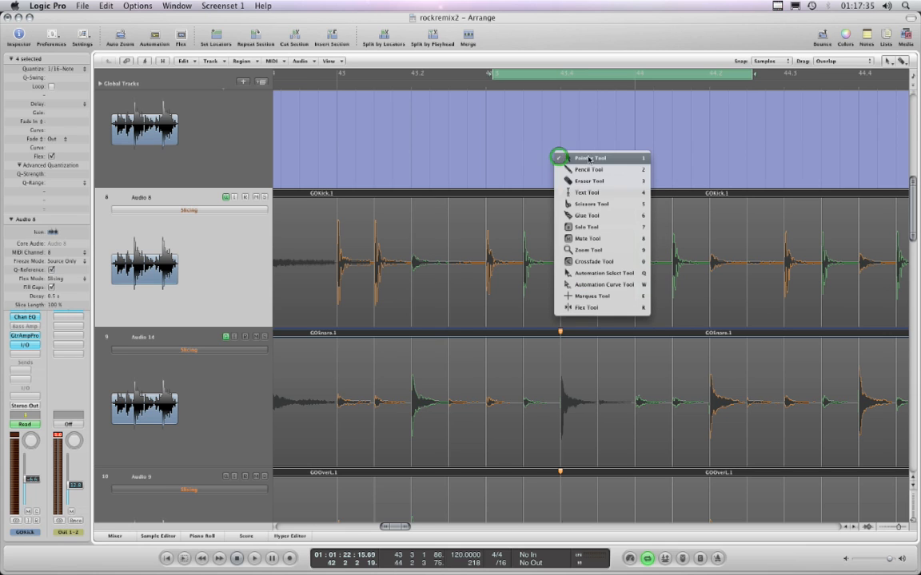
{"action": "left_click", "coordinate": [589, 158]}
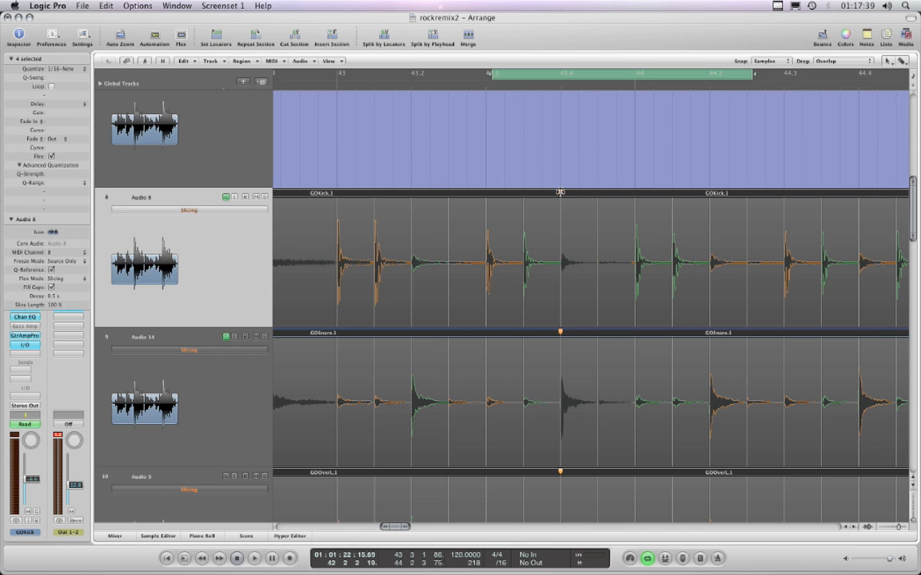
{"action": "right_click", "coordinate": [560, 192]}
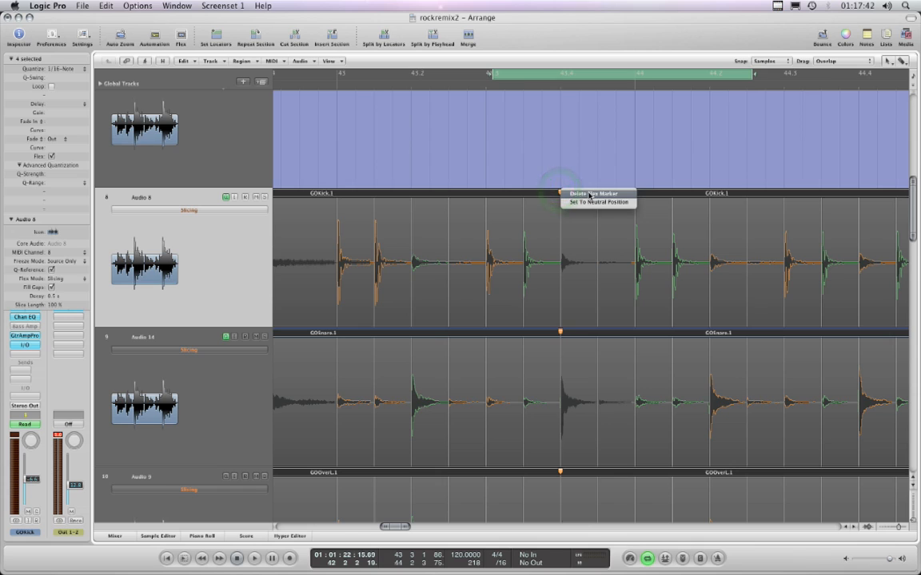
{"action": "left_click", "coordinate": [593, 194]}
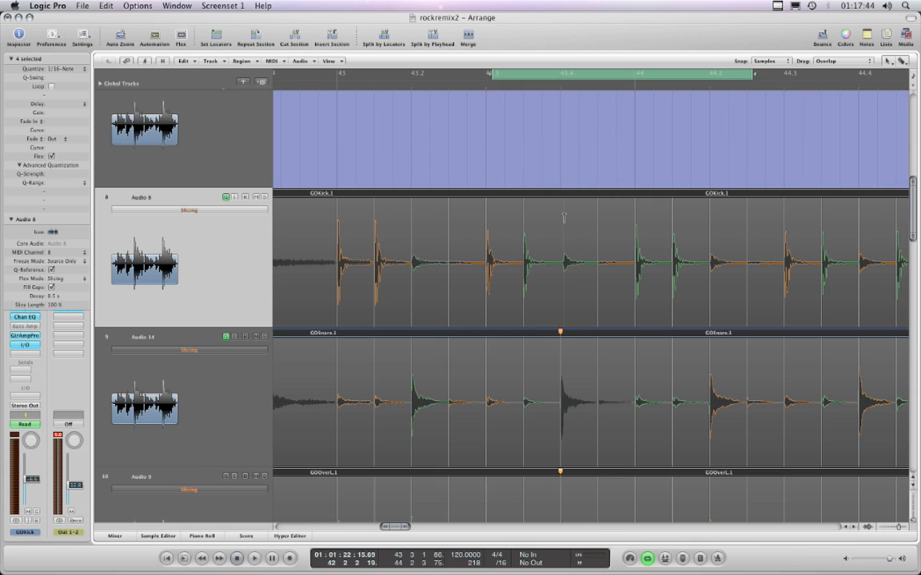
{"action": "mouse_move", "coordinate": [559, 487]}
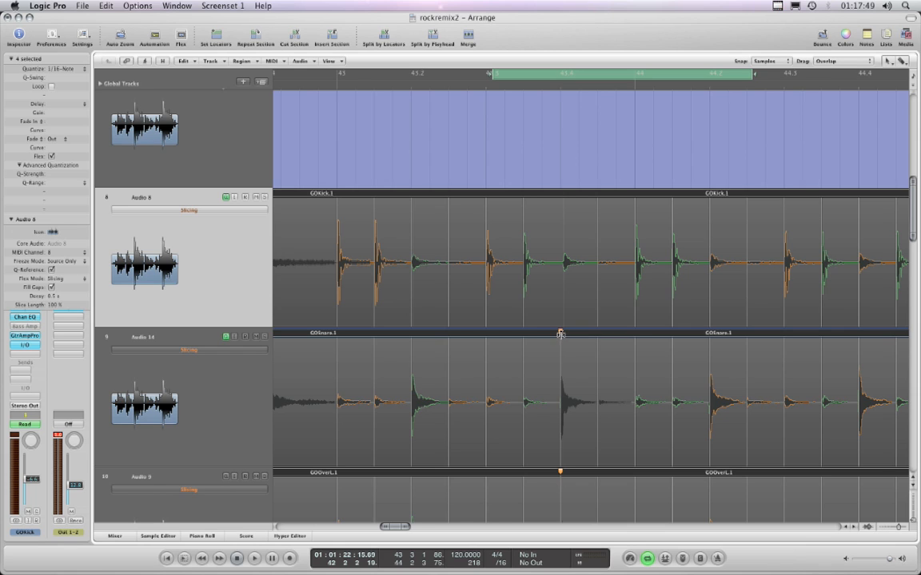
{"action": "left_click", "coordinate": [572, 336]}
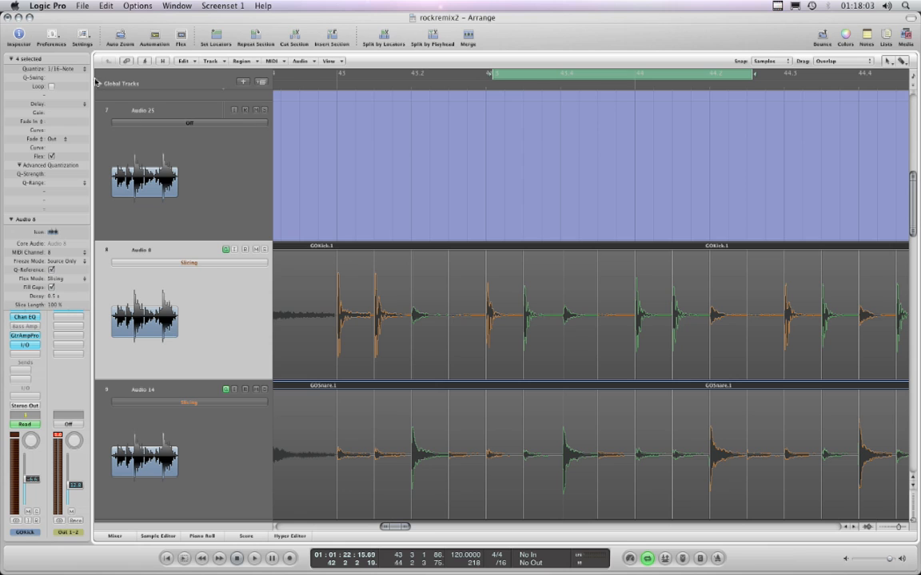
Step: Toggle Quantize off and back to 1/16-Note, then zoom out to show kick, snare and overheads
{"action": "left_click", "coordinate": [44, 69]}
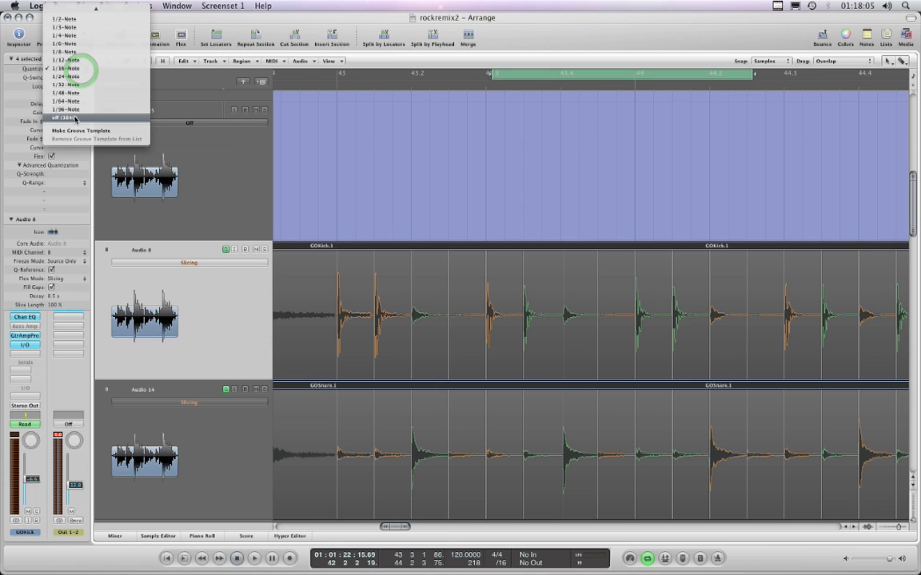
{"action": "left_click", "coordinate": [62, 117]}
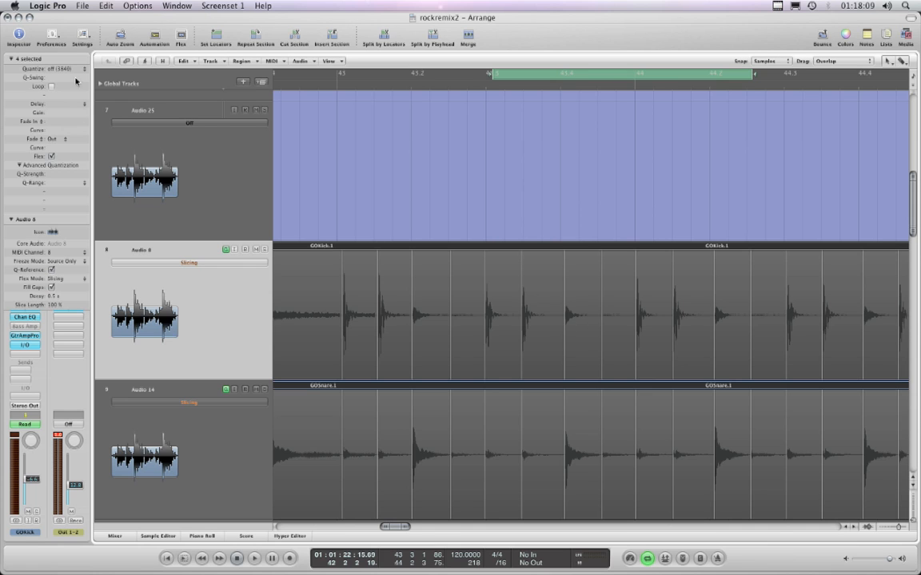
{"action": "left_click", "coordinate": [63, 69]}
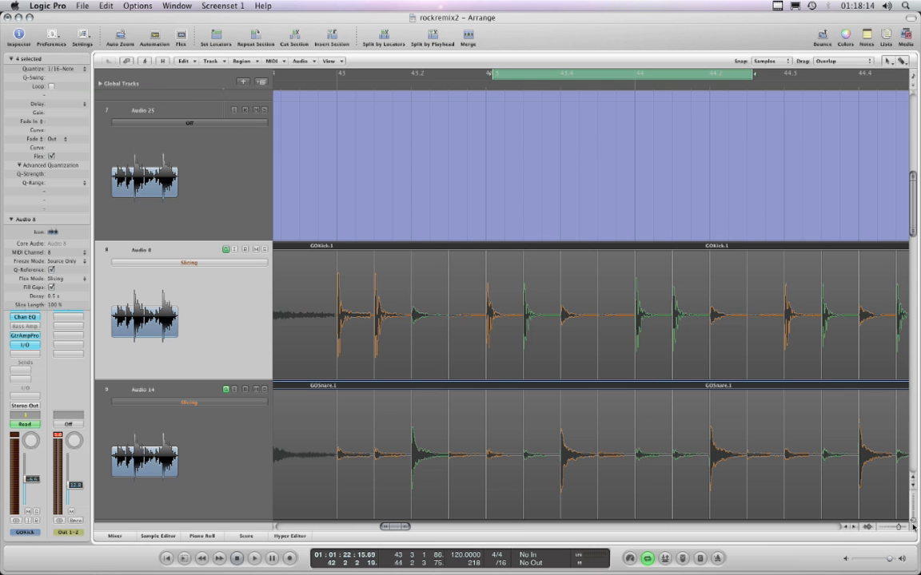
{"action": "scroll", "scroll_direction": "down", "scroll_amount": 3}
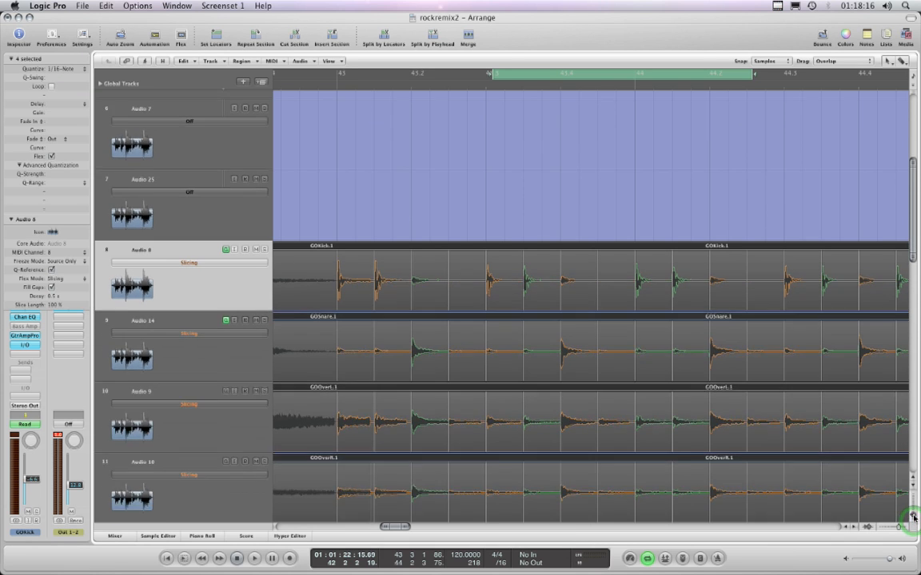
{"action": "scroll", "scroll_direction": "down", "scroll_amount": 3}
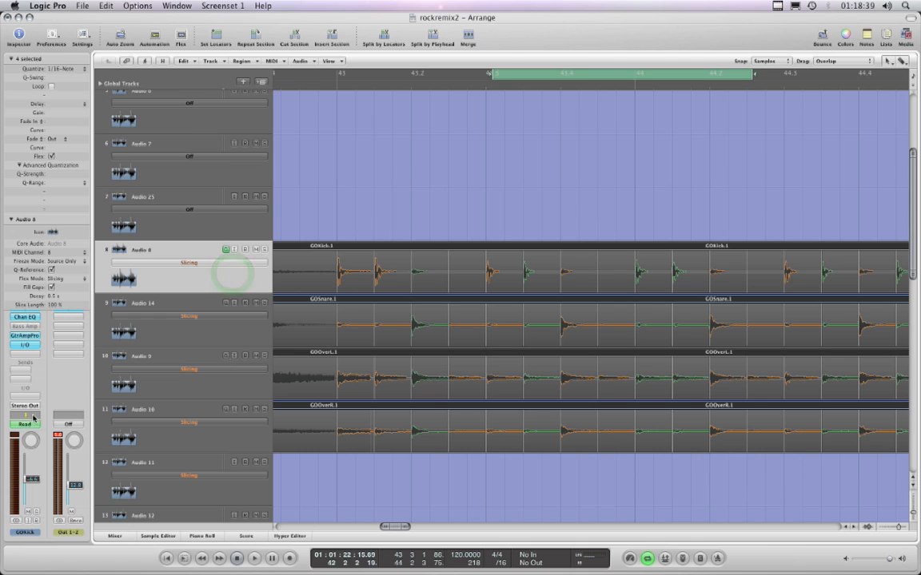
Step: Ungroup the kick track, select the GOKick.1 region, and open it in the Sample Editor
{"action": "left_click", "coordinate": [24, 423]}
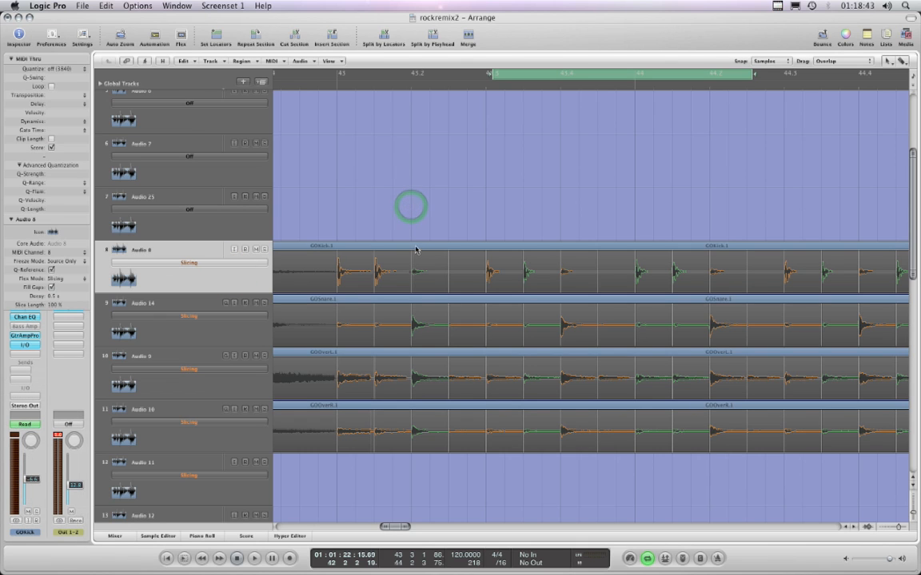
{"action": "left_click", "coordinate": [407, 263]}
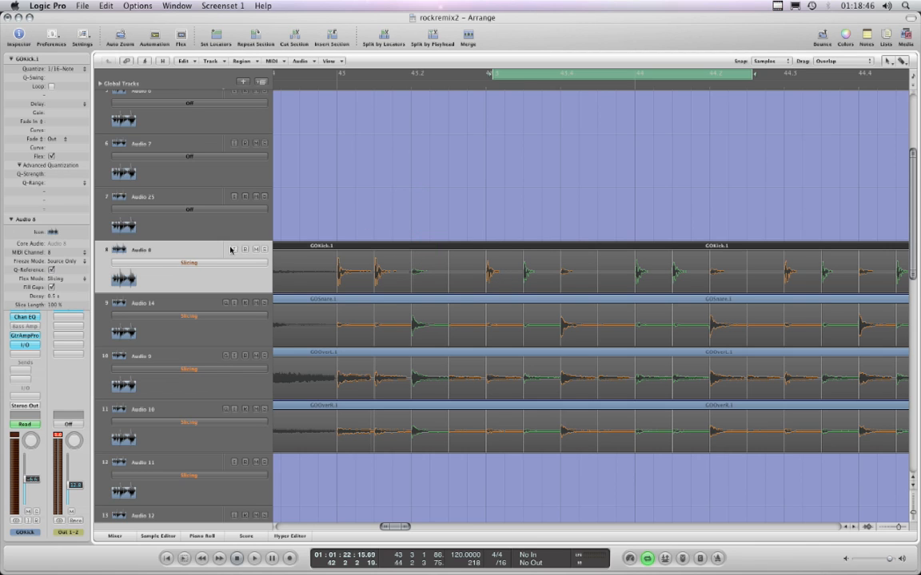
{"action": "mouse_move", "coordinate": [190, 211]}
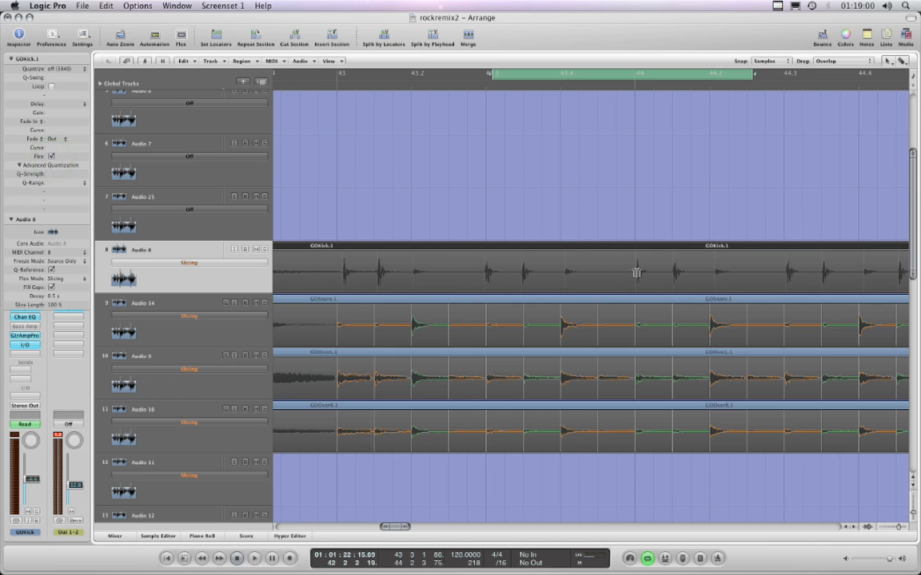
{"action": "mouse_move", "coordinate": [605, 258]}
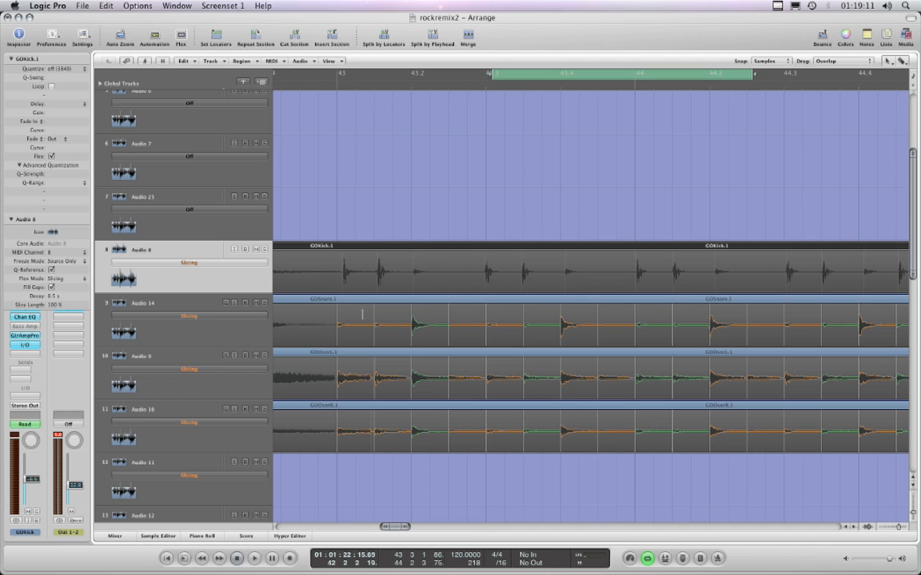
{"action": "mouse_move", "coordinate": [434, 270]}
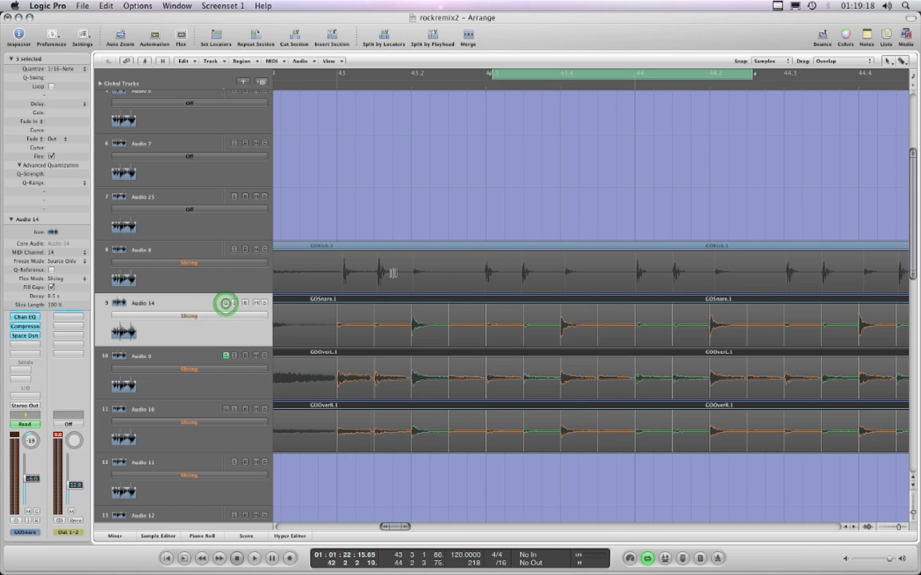
{"action": "left_click", "coordinate": [141, 249]}
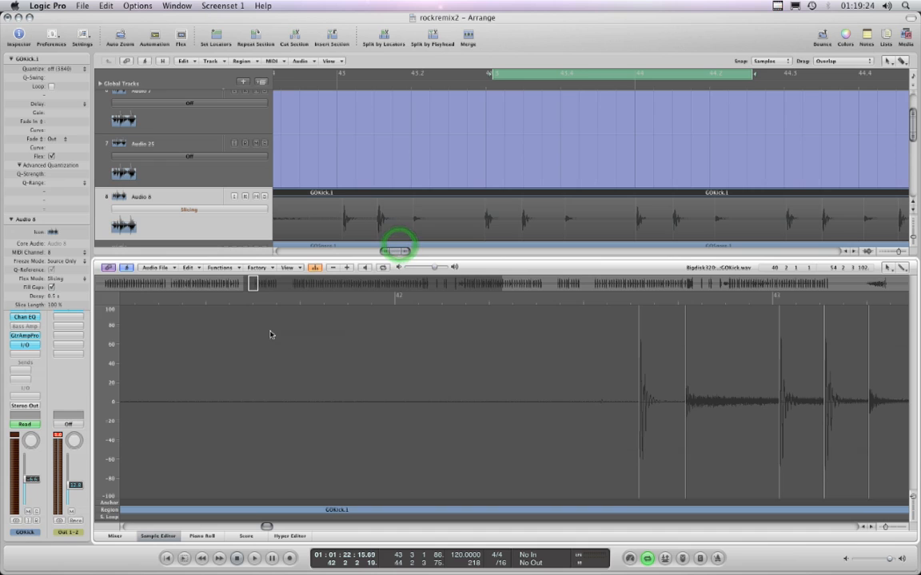
Step: Run Detect Transients on the kick audio file and adjust the transient detection sensitivity
{"action": "left_click", "coordinate": [155, 267]}
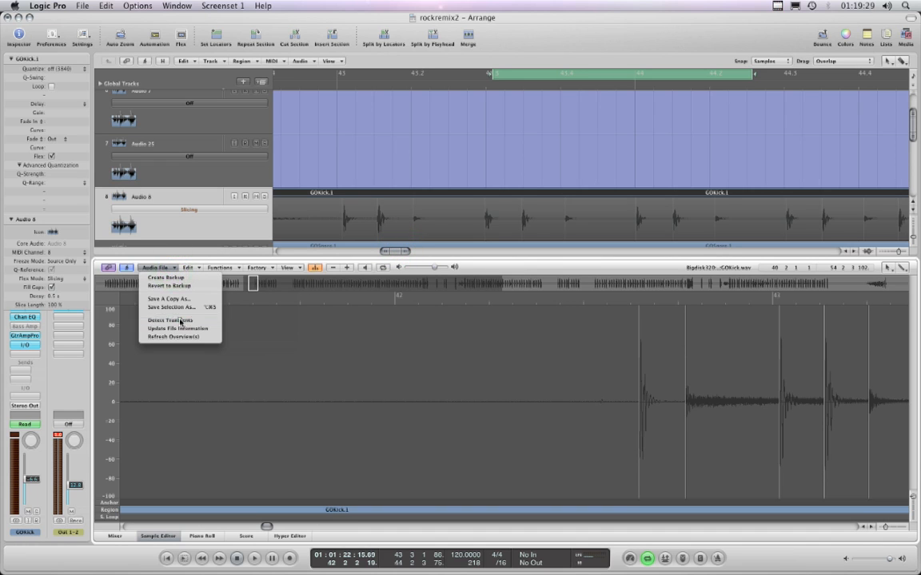
{"action": "left_click", "coordinate": [170, 320]}
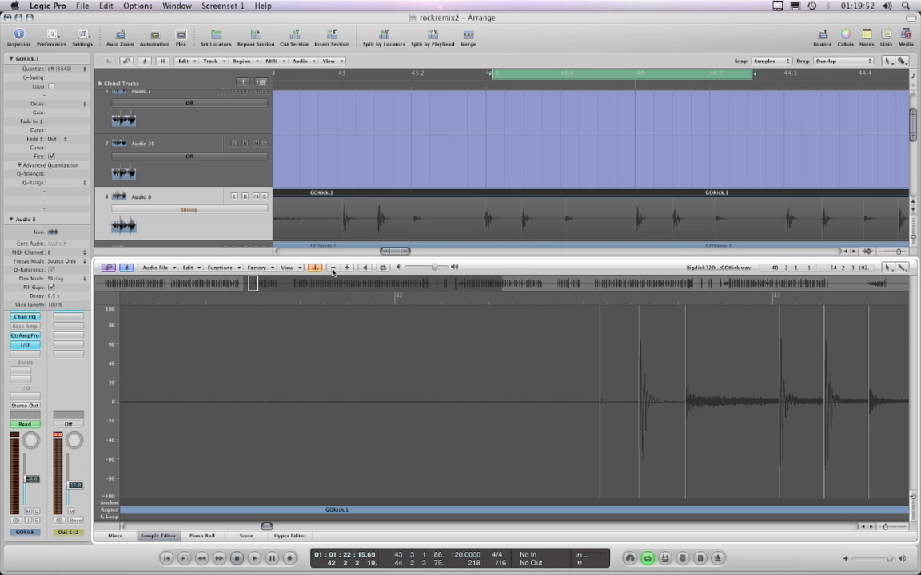
{"action": "left_click", "coordinate": [332, 267]}
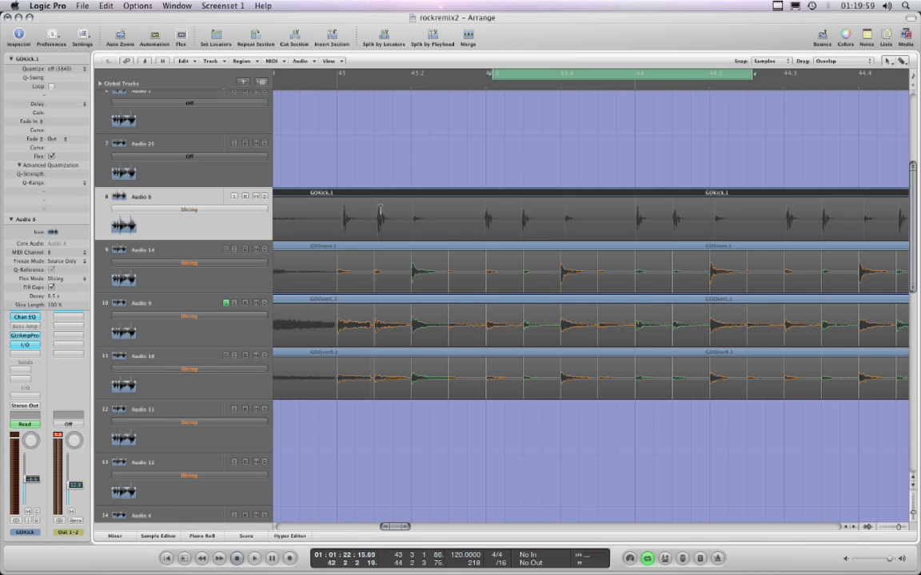
{"action": "mouse_move", "coordinate": [449, 215]}
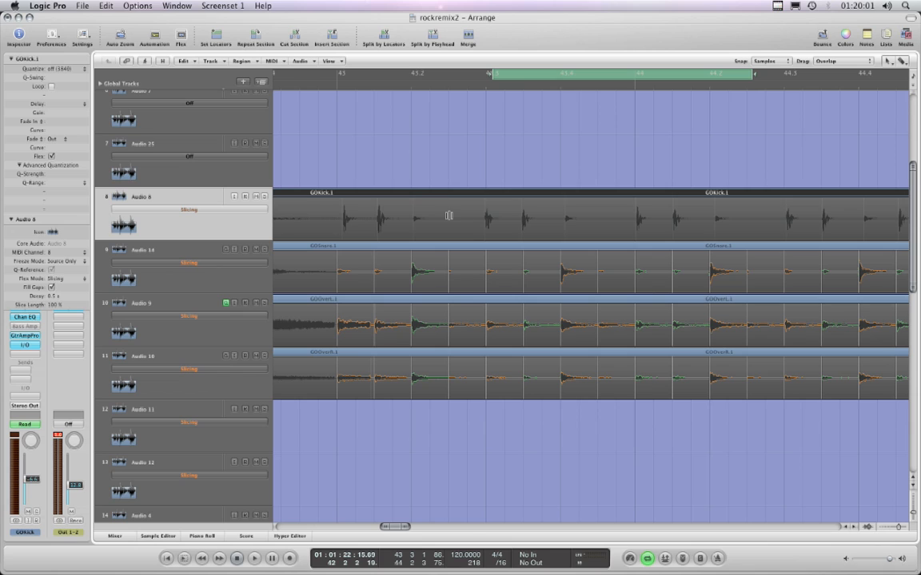
{"action": "mouse_move", "coordinate": [483, 220]}
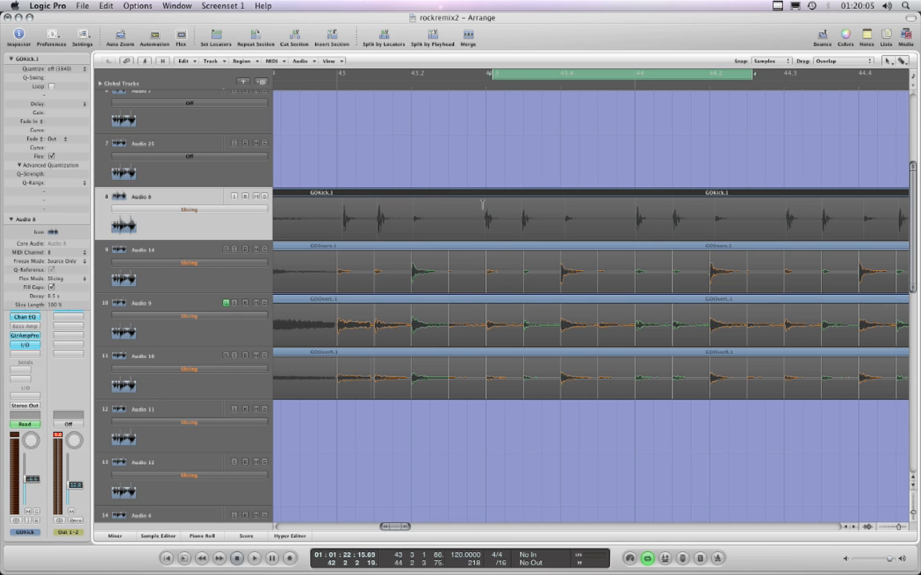
{"action": "mouse_move", "coordinate": [446, 198]}
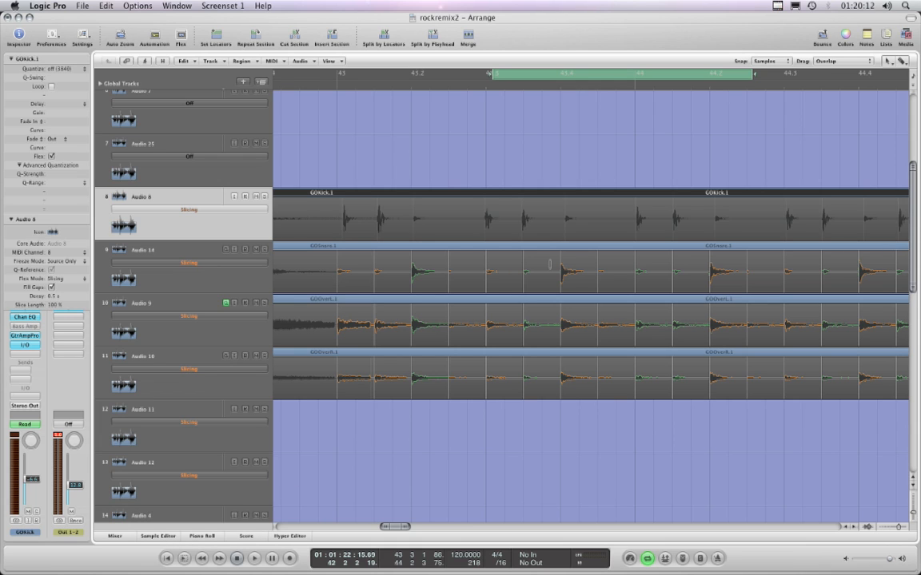
Step: Reopen the GOKick audio file in the Sample Editor to view its detected transient markers
{"action": "left_click", "coordinate": [159, 537]}
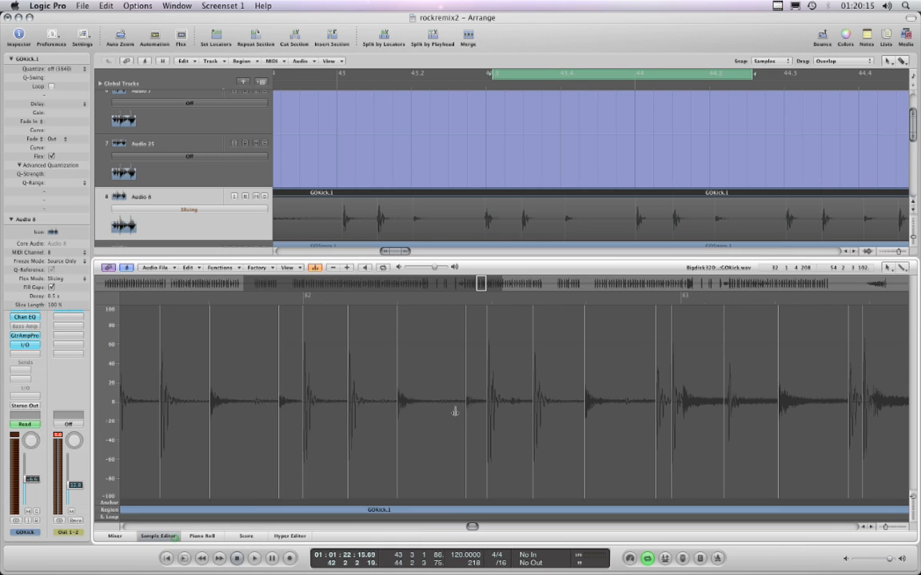
{"action": "mouse_move", "coordinate": [409, 378]}
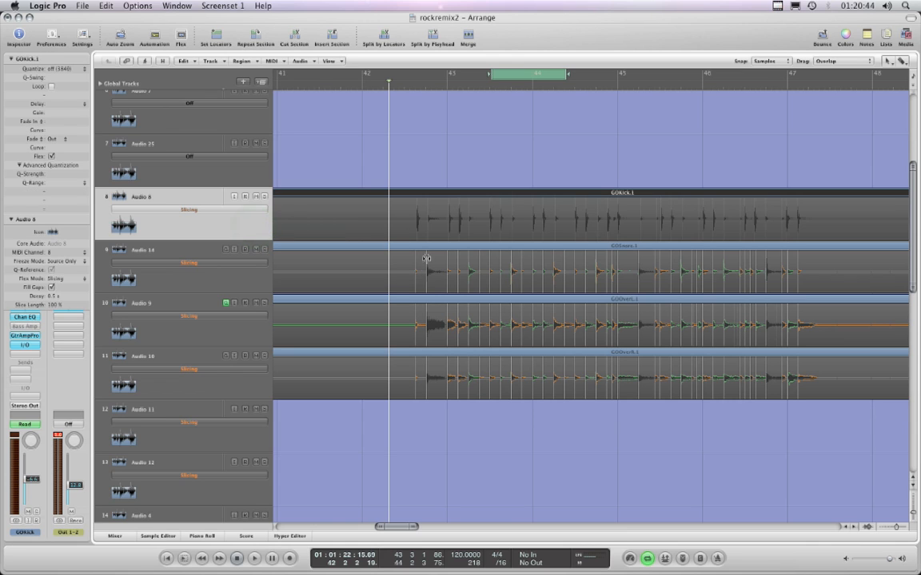
{"action": "mouse_move", "coordinate": [426, 278]}
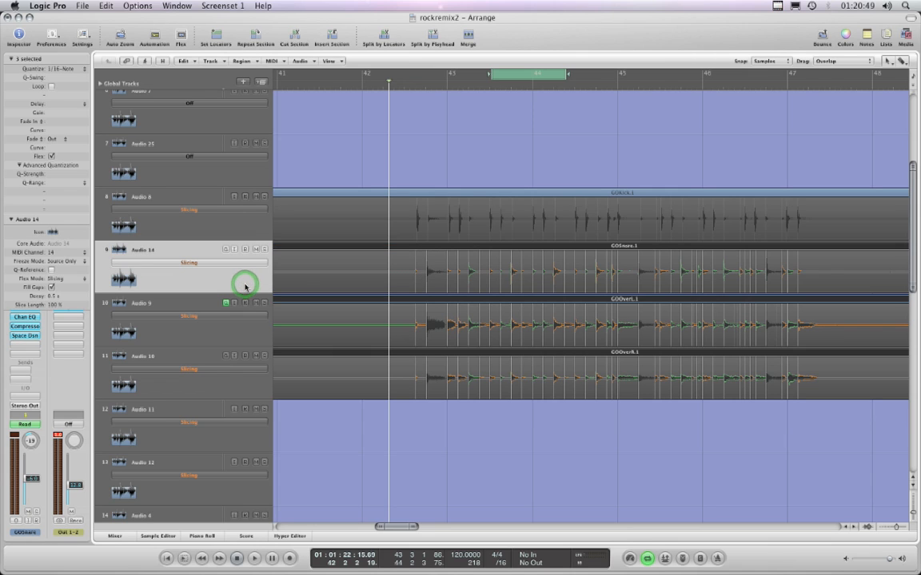
{"action": "mouse_move", "coordinate": [246, 285]}
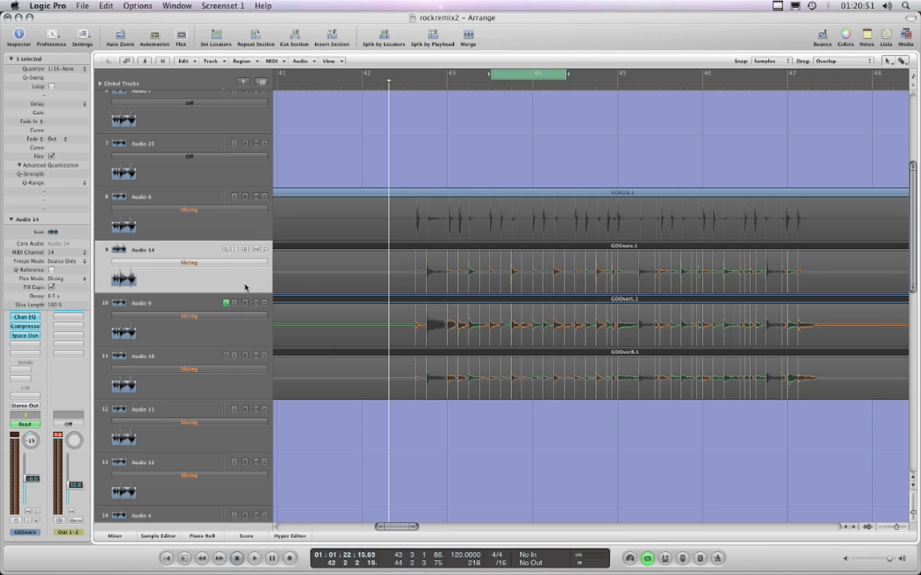